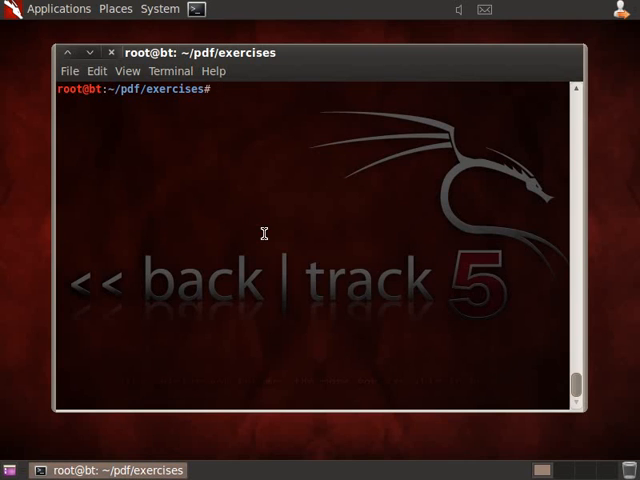
- Enter the command 'pdfid.py ex005' at the prompt to scan the exercise PDF
text(pdf)
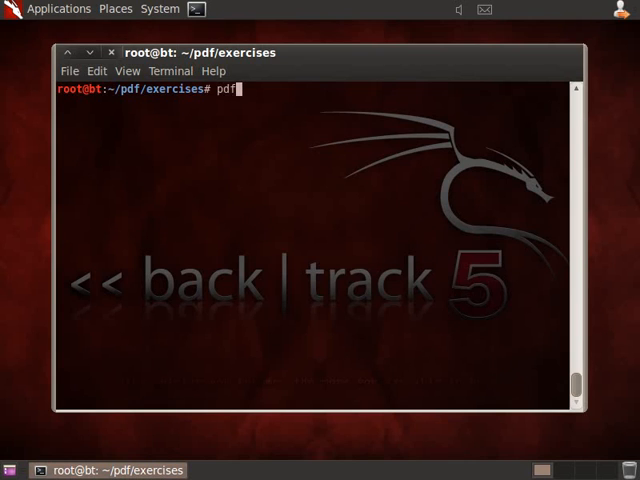
text(id.py)
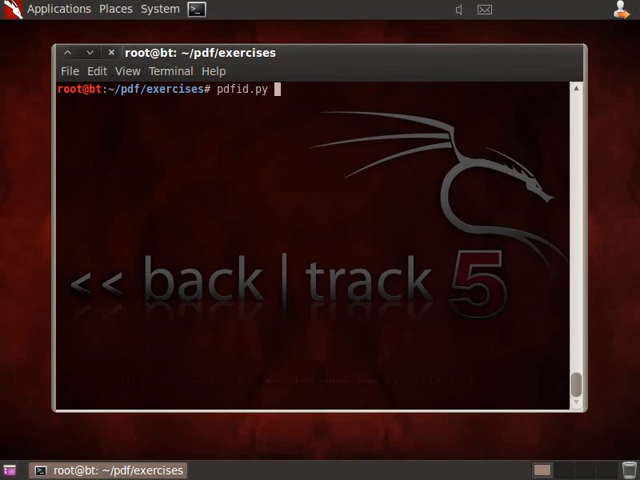
text(ex005.pdf)
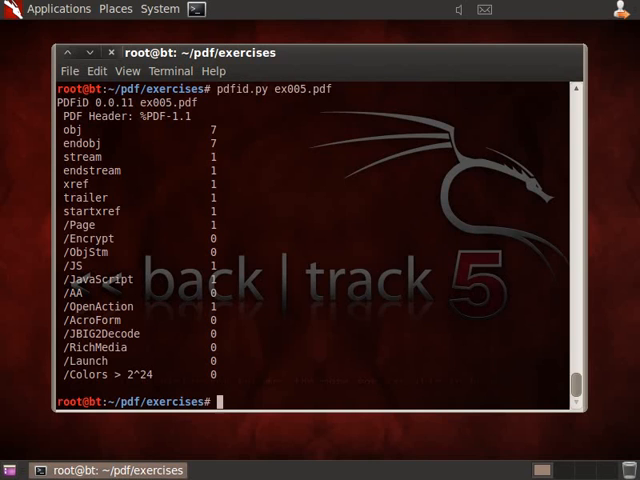
mouse_move(192, 222)
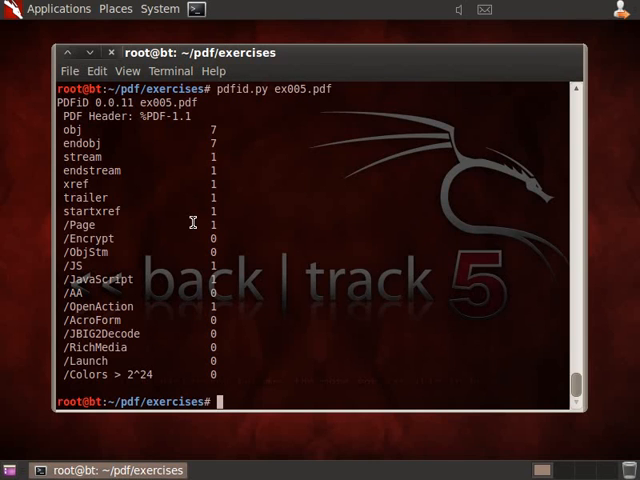
mouse_move(64, 264)
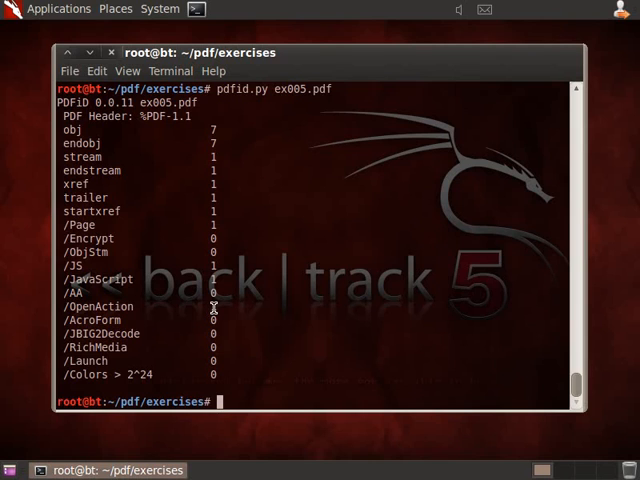
mouse_move(348, 332)
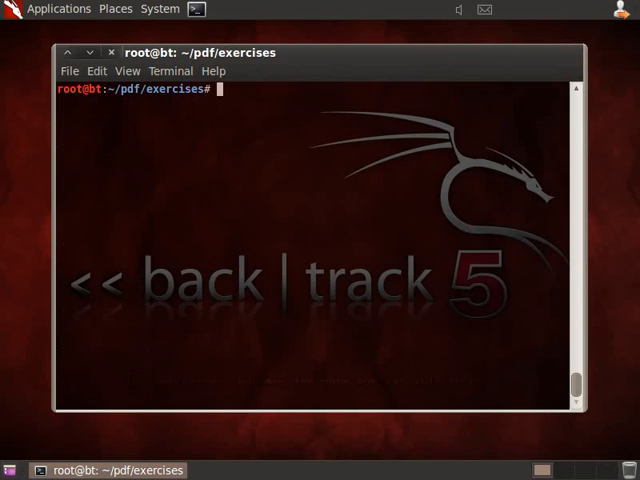
- Run 'pdf-parser.py -s openaction ex005.pdf' to find the Catalog object referencing OpenAction 7 0 R
text(pdf-)
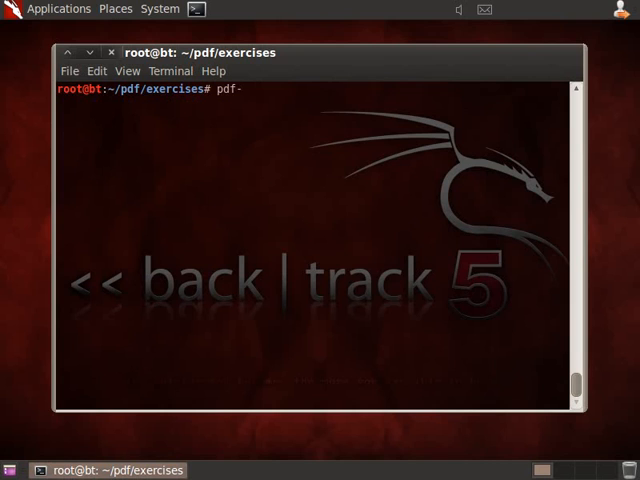
text(parser.py -s openaction e)
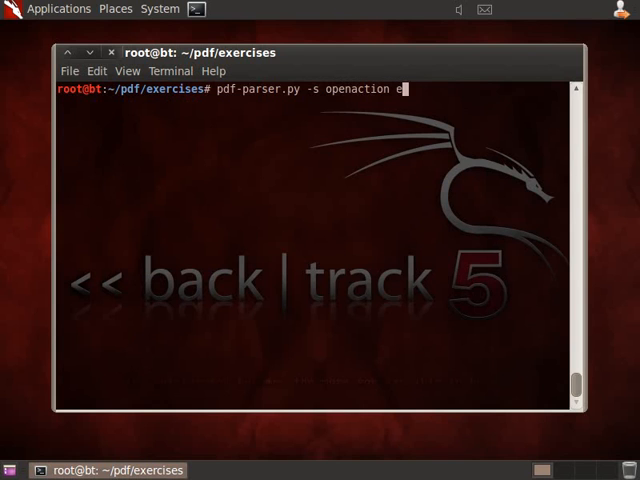
text(x005.pdf)
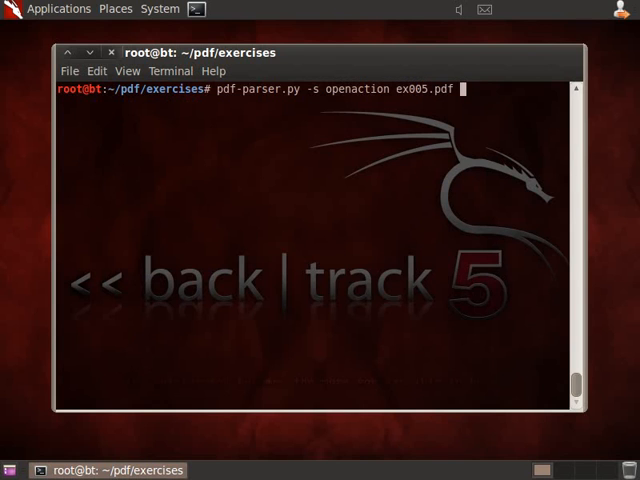
key(Return)
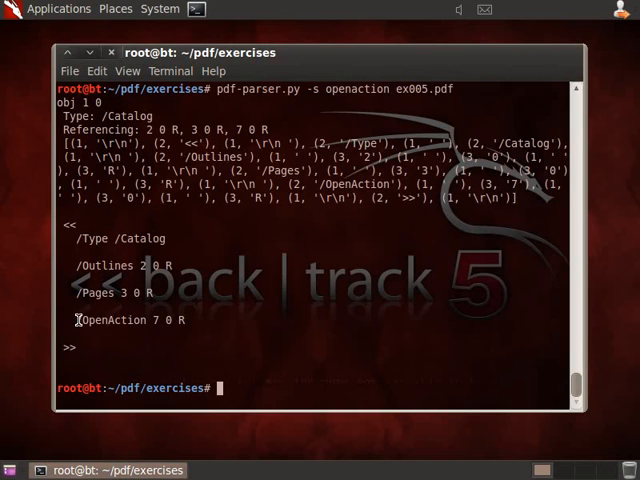
- Highlight the '/OpenAction 7 0 R' reference in the output, then clear the terminal
double_click(128, 320)
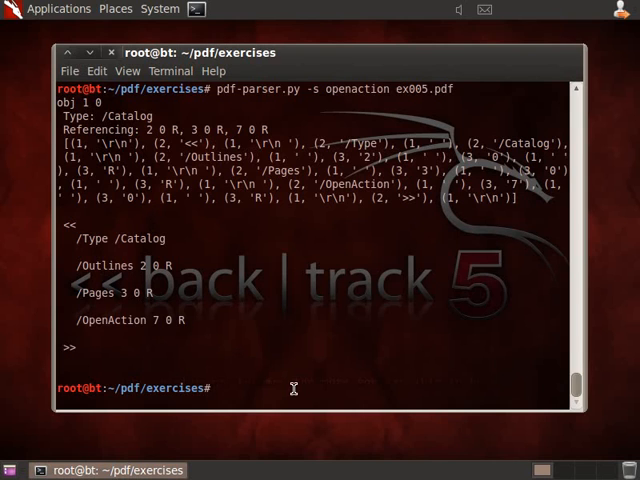
text(clear)
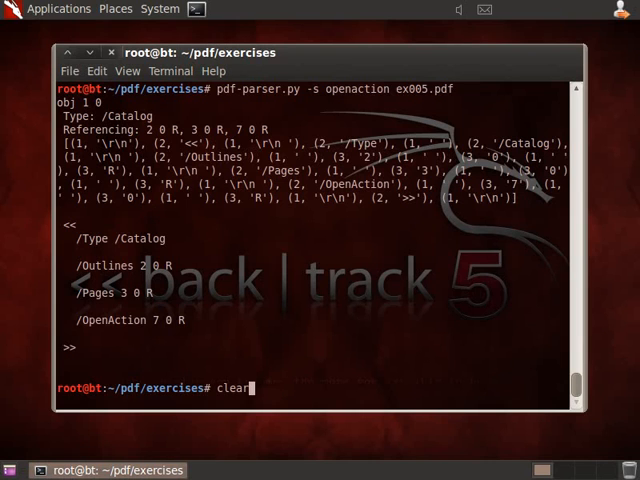
key(Return)
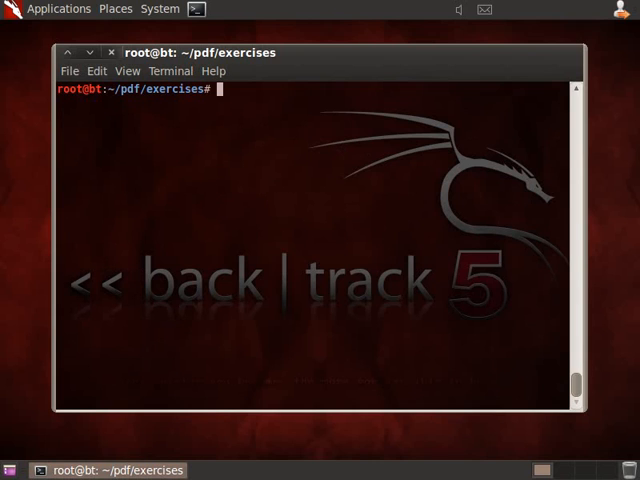
- Begin the command 'pdf-parser.py -o 7 ex...' to display object 7 of ex005.pdf
text(pdf-parser.py)
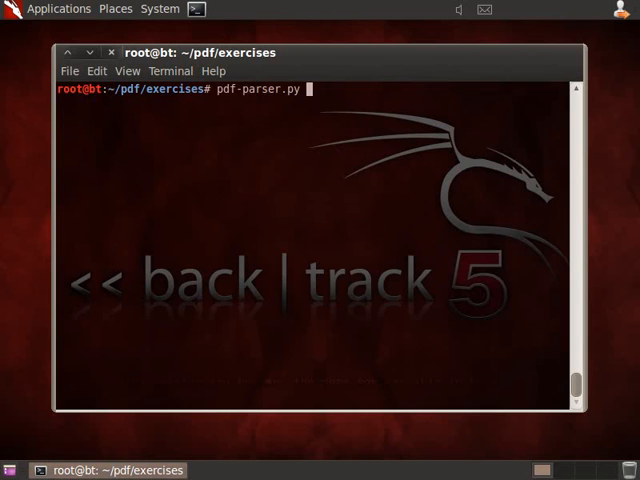
text(-o)
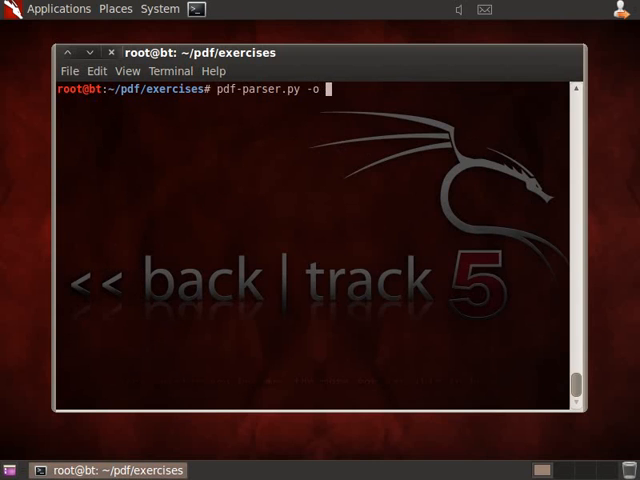
text(7 ex)
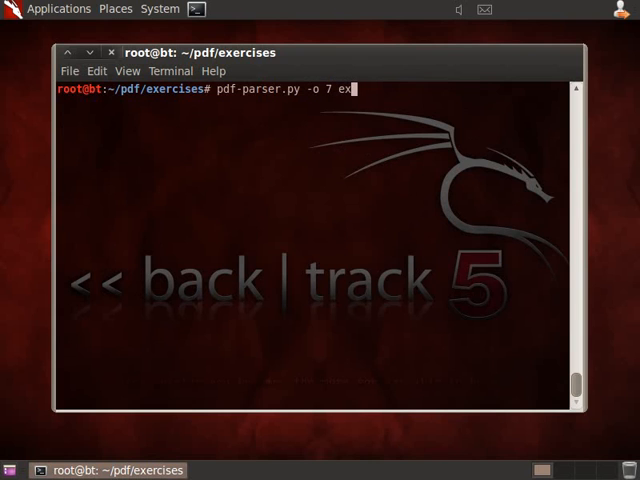